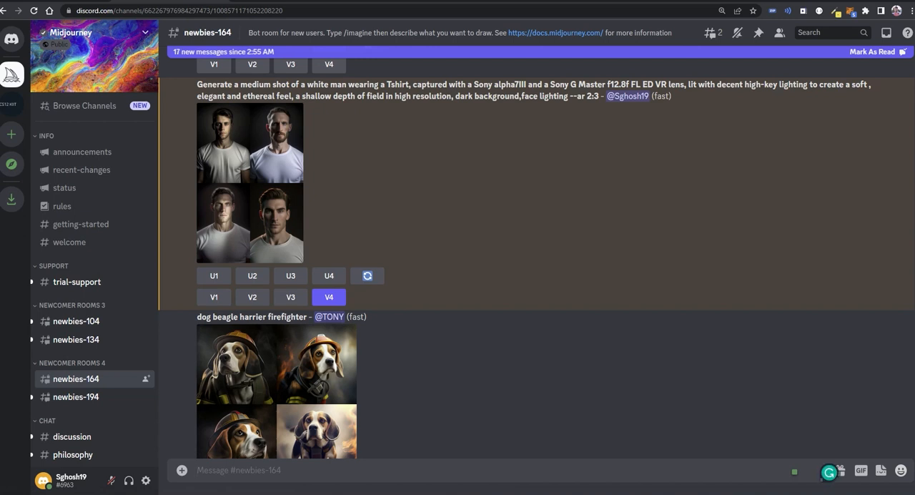
Step: Fill /imagine with the medium-shot portrait prompt of a white man in a T-shirt, Sony camera details, --ar 2:3
{"action": "type", "text": "/imagine prompt"}
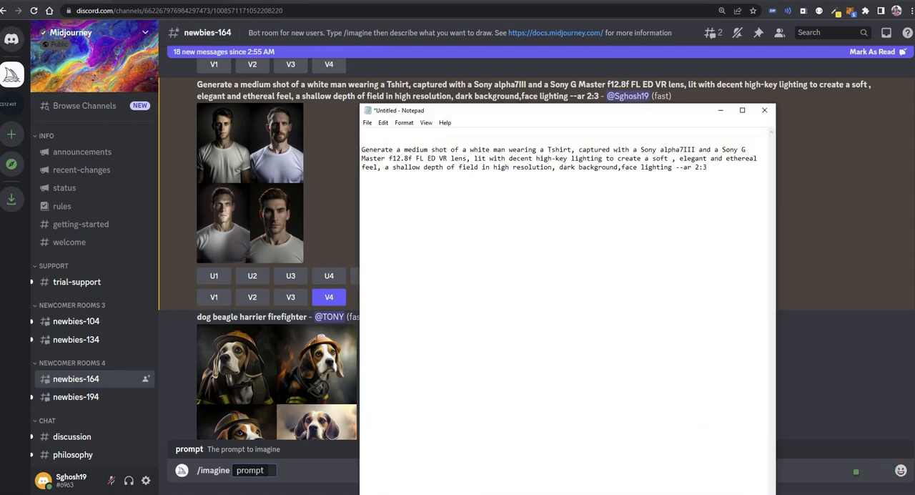
{"action": "key", "text": "ctrl+a"}
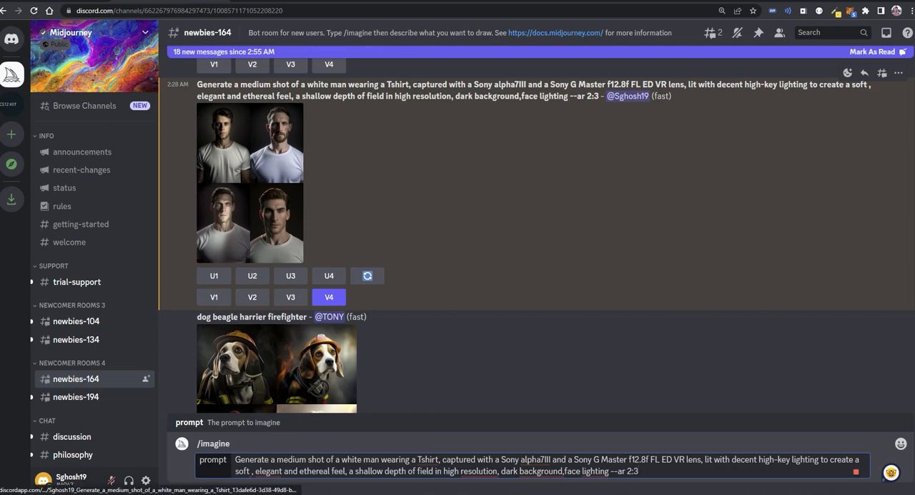
{"action": "left_click", "coordinate": [248, 183]}
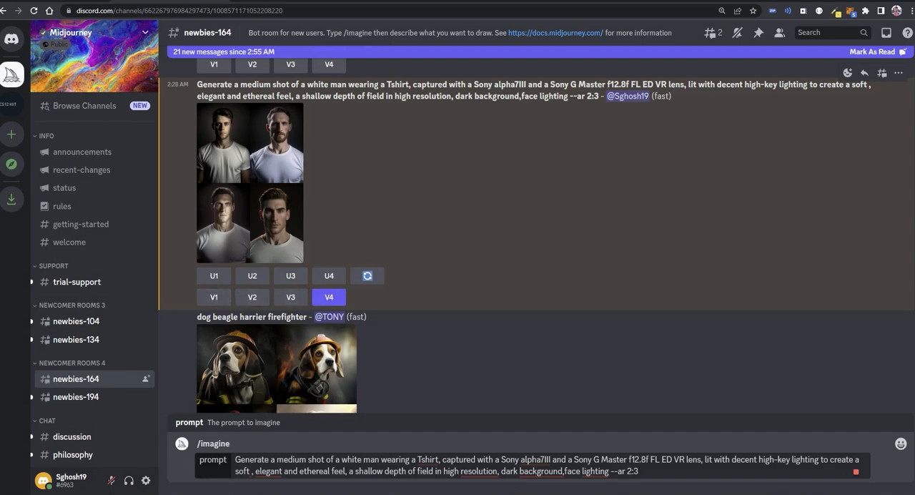
Step: Scroll down to the upscaled portrait of the dark-haired man in a white T-shirt and view it full size
{"action": "scroll", "scroll_direction": "down", "scroll_amount": 3}
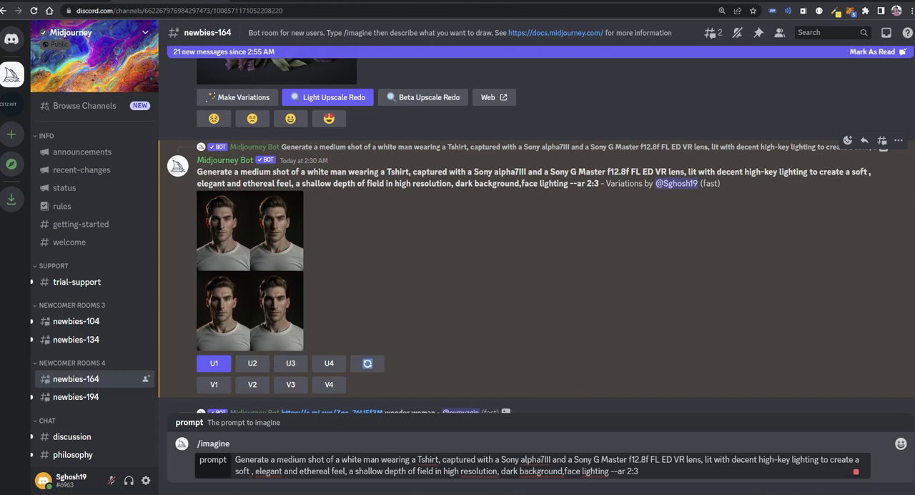
{"action": "scroll", "scroll_direction": "down", "scroll_amount": 3}
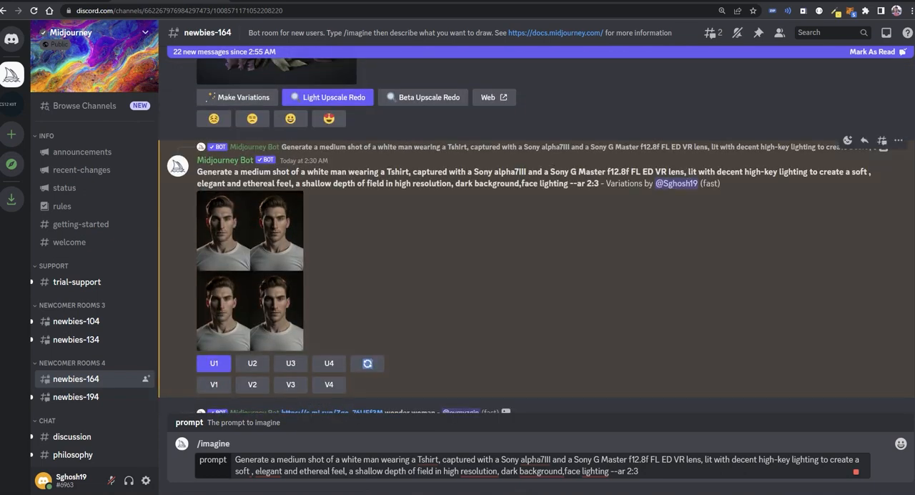
{"action": "scroll", "scroll_direction": "down", "scroll_amount": 3}
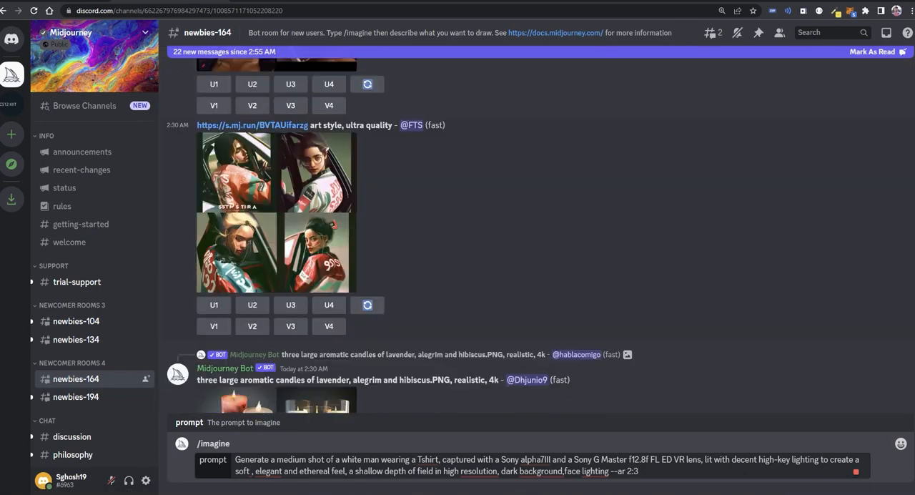
{"action": "scroll", "scroll_direction": "down", "scroll_amount": 3}
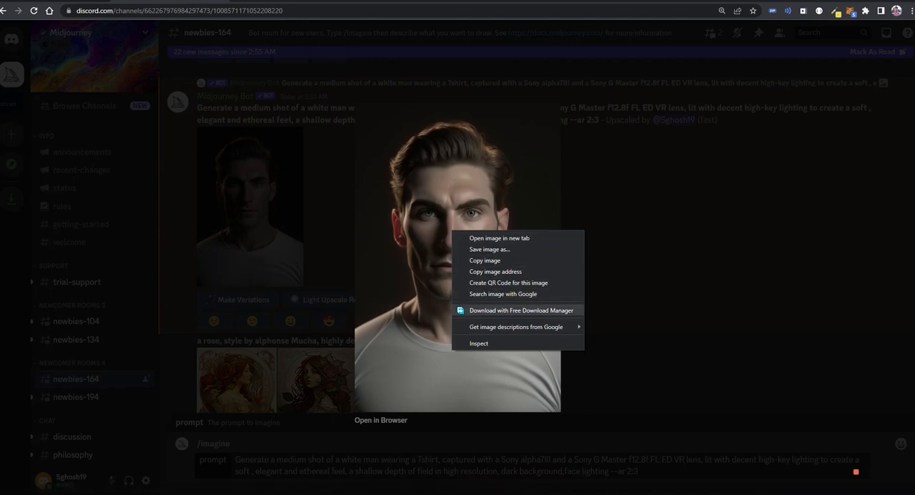
Step: Download the upscaled portrait with Free Download Manager into the PROMT AI Desktop folder
{"action": "left_click", "coordinate": [520, 309]}
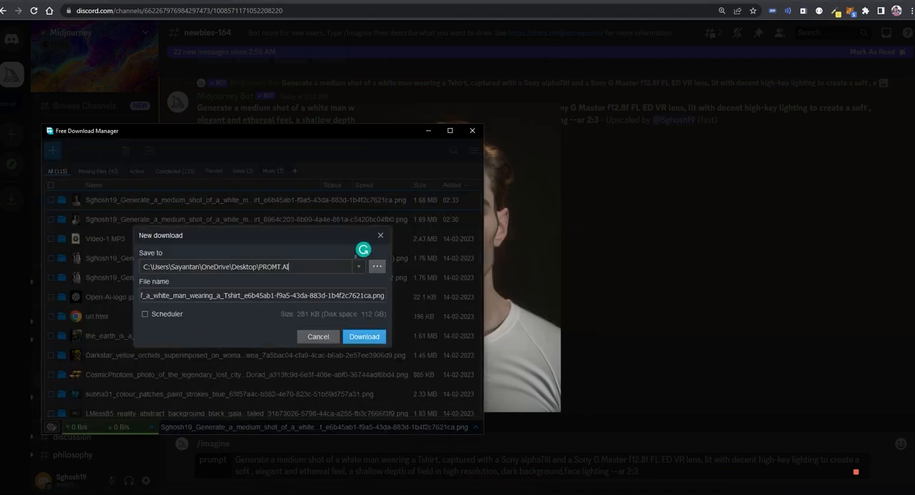
{"action": "left_click", "coordinate": [364, 336]}
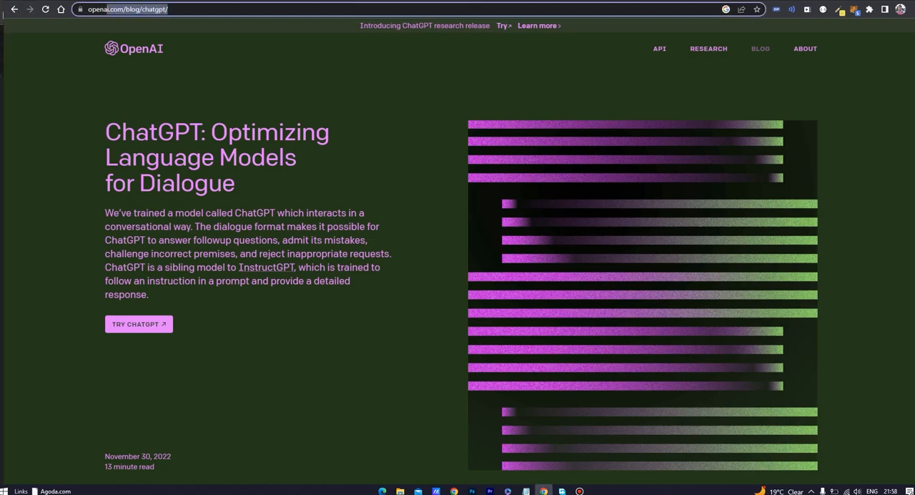
{"action": "mouse_move", "coordinate": [137, 323]}
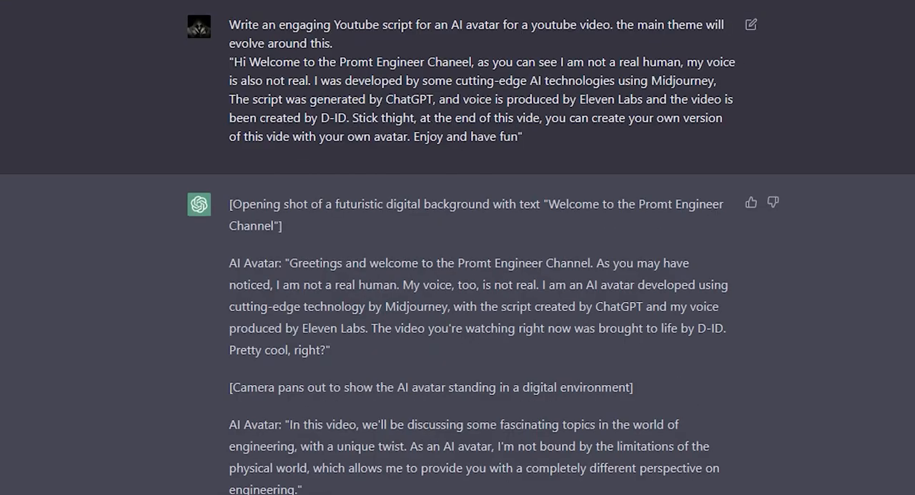
Step: Select ChatGPT's generated AI avatar script welcoming viewers to the Promt Engineer Channel for copying
{"action": "left_click_drag", "start_coordinate": [228, 26], "coordinate": [332, 43]}
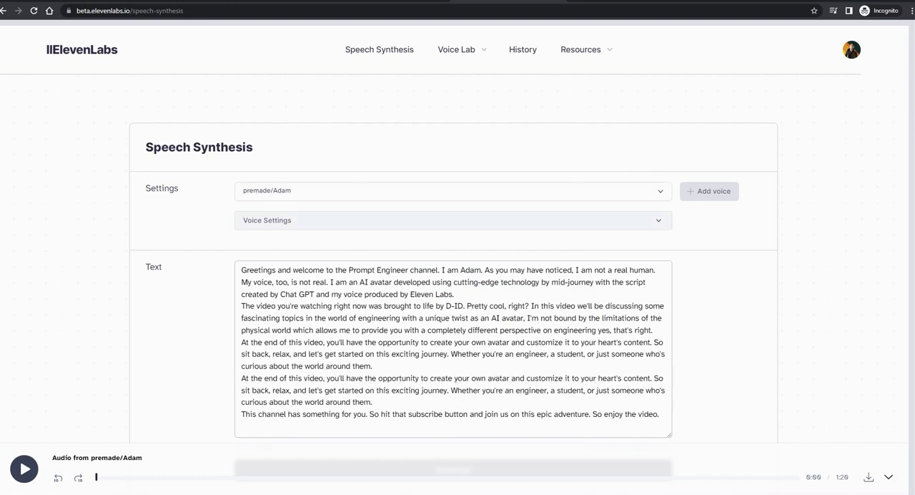
Step: Review the pasted narration script in Speech Synthesis with the premade Adam voice and generate its audio
{"action": "key", "text": "ctrl+a"}
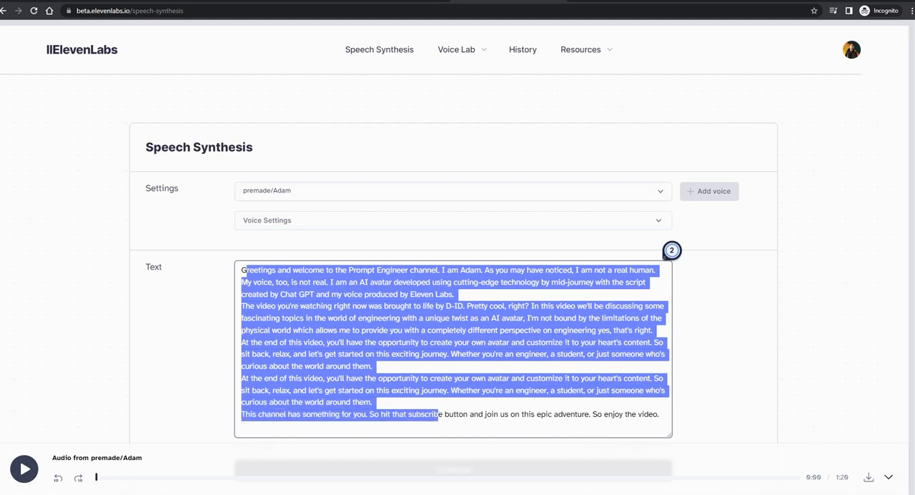
{"action": "scroll", "scroll_direction": "down", "scroll_amount": 3}
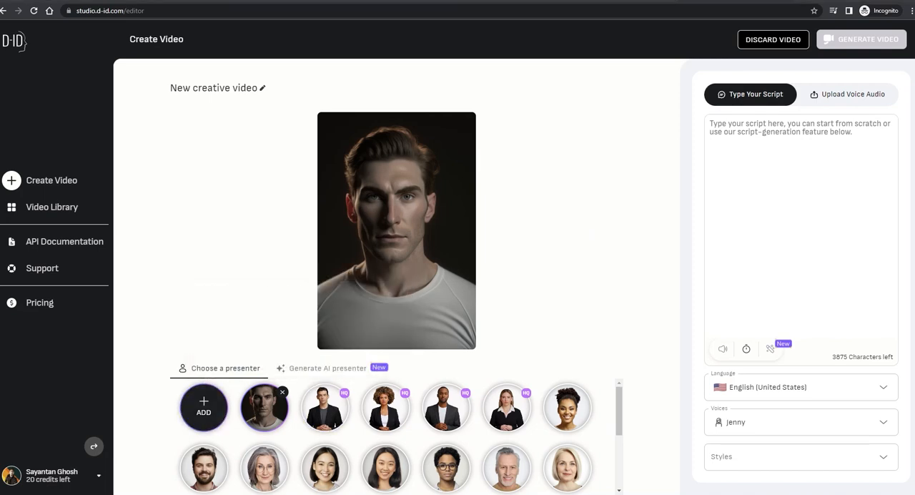
Step: Choose the uploaded Midjourney portrait of the man as the video's presenter
{"action": "left_click", "coordinate": [265, 406]}
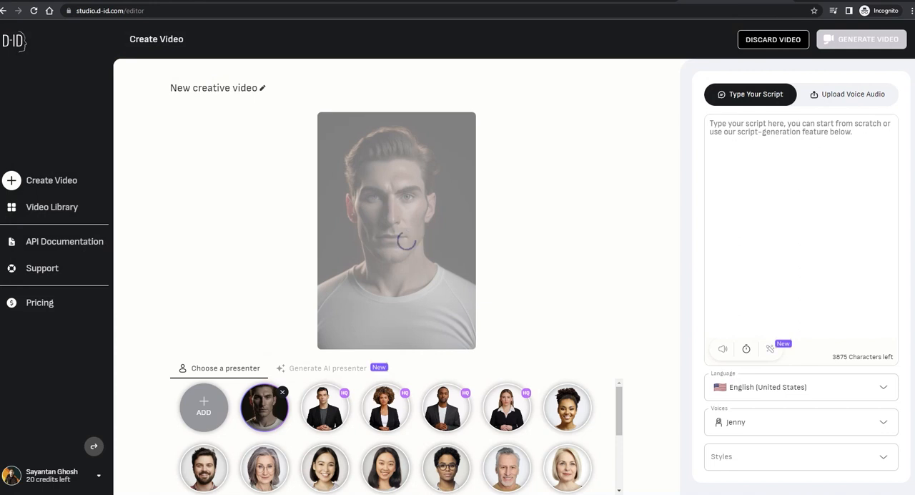
Step: Attach the ElevenLabs narration audio file as the presenter's voice and generate the video
{"action": "left_click", "coordinate": [846, 95]}
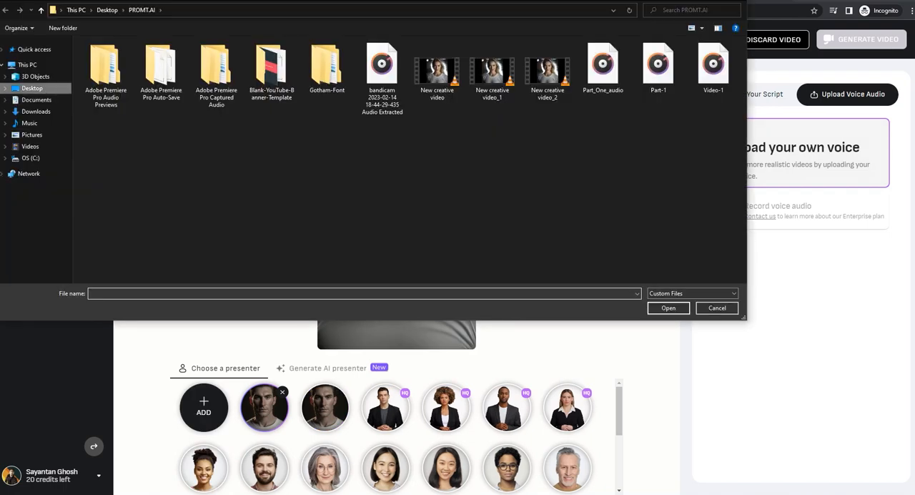
{"action": "left_click", "coordinate": [716, 308]}
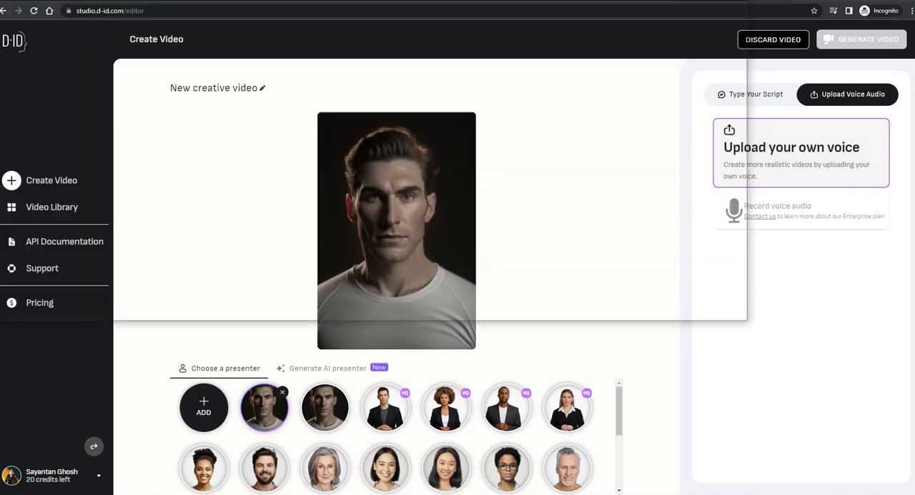
{"action": "left_click", "coordinate": [801, 153]}
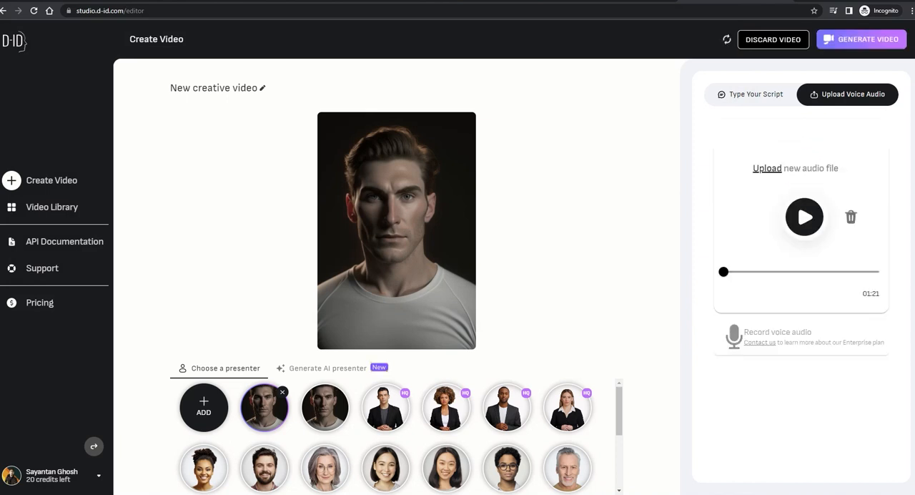
{"action": "left_click", "coordinate": [861, 40]}
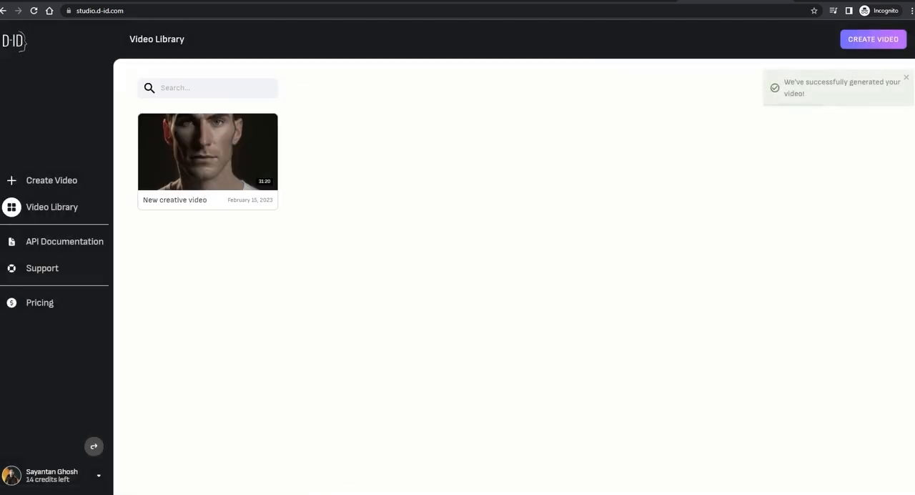
Step: Download the finished New creative video from the Video Library and play the talking avatar
{"action": "left_click", "coordinate": [207, 151]}
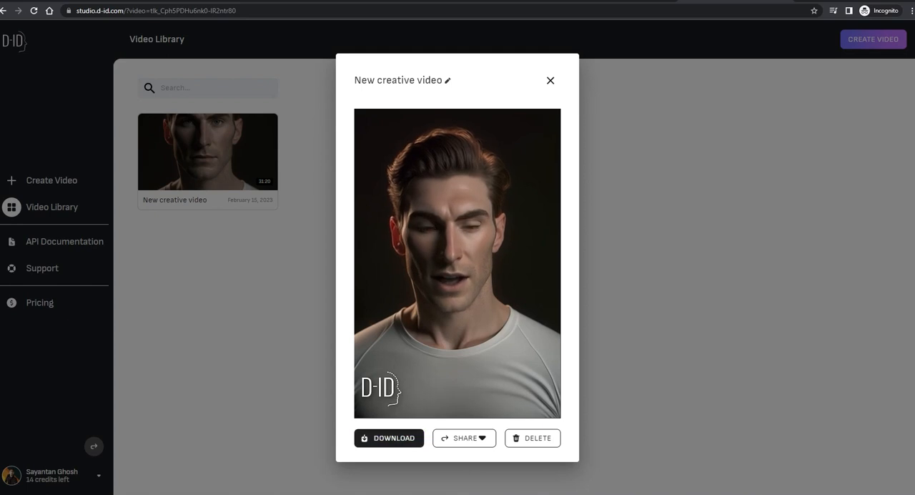
{"action": "left_click", "coordinate": [389, 437]}
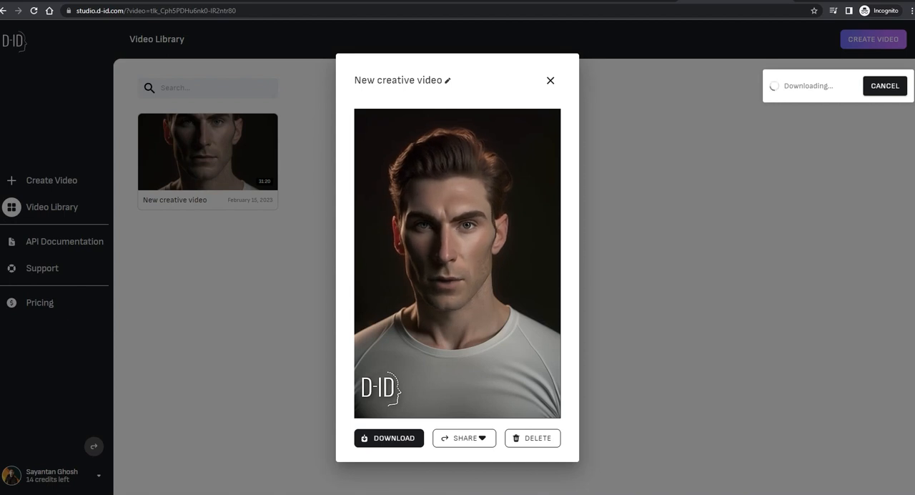
{"action": "left_click", "coordinate": [457, 260]}
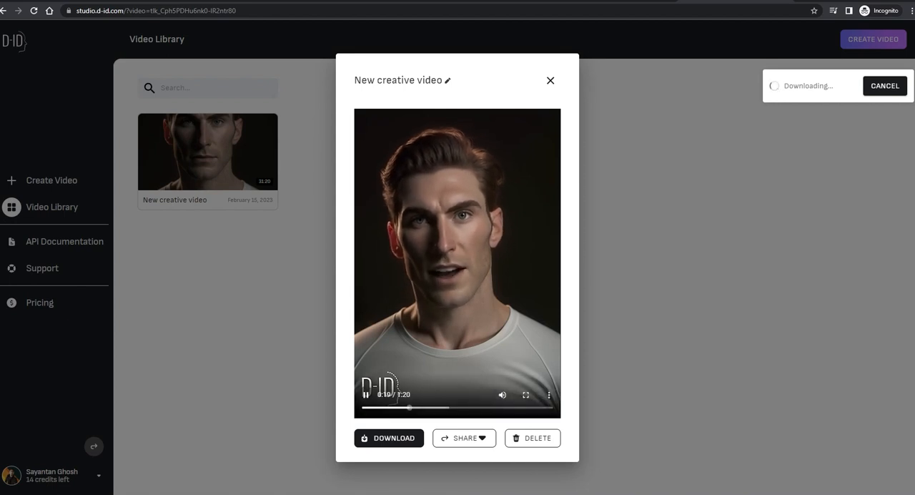